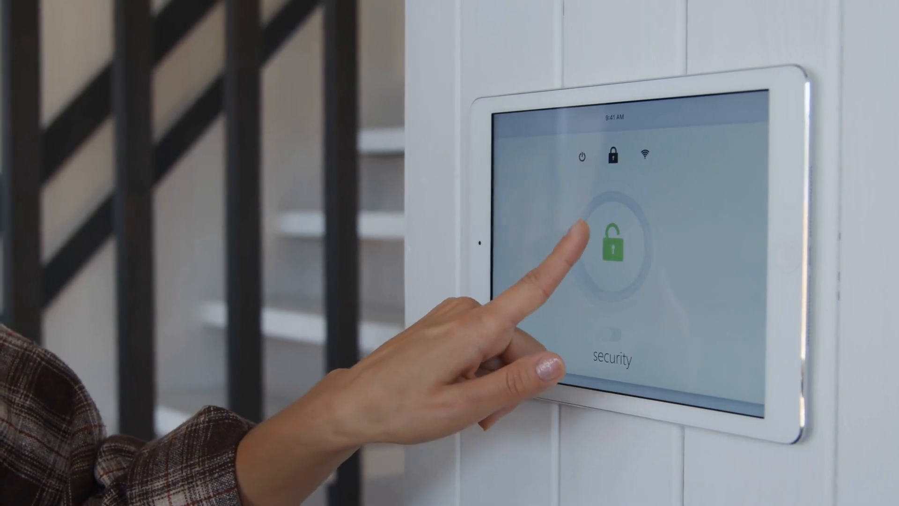
{"action": "left_click", "coordinate": [611, 243]}
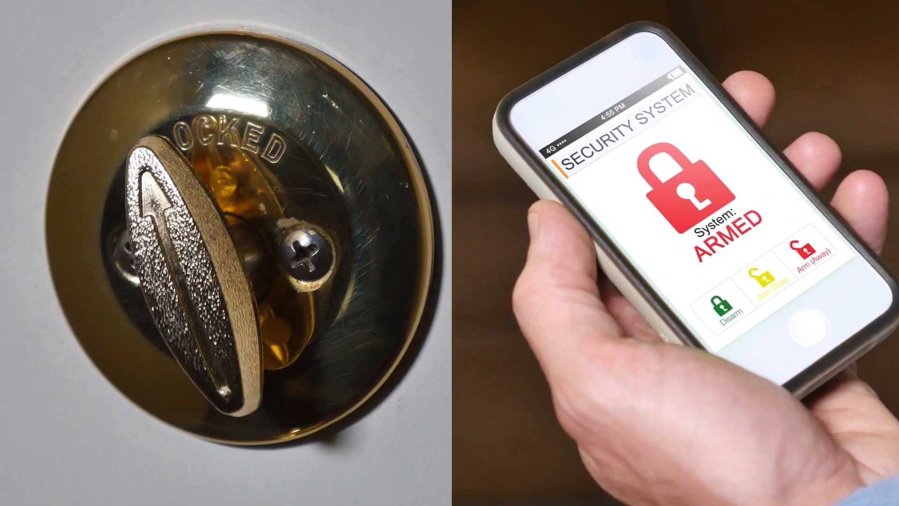
{"action": "left_click", "coordinate": [721, 301]}
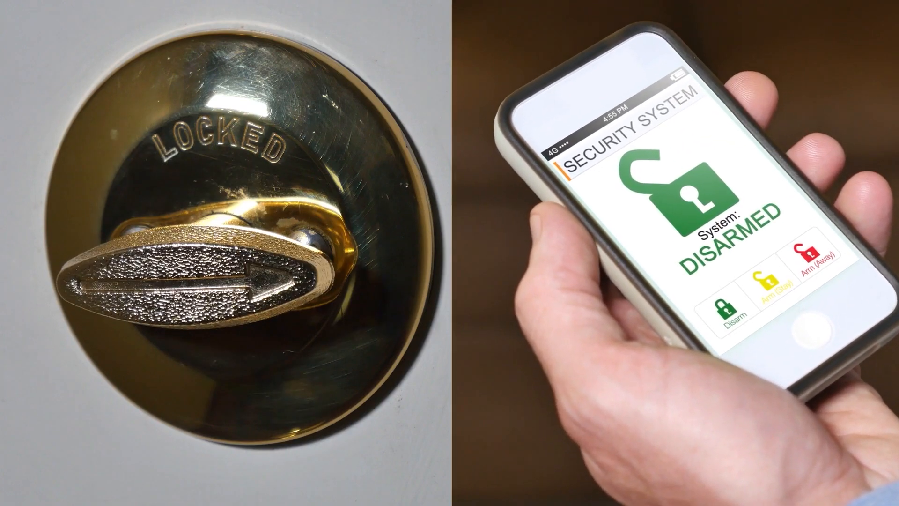